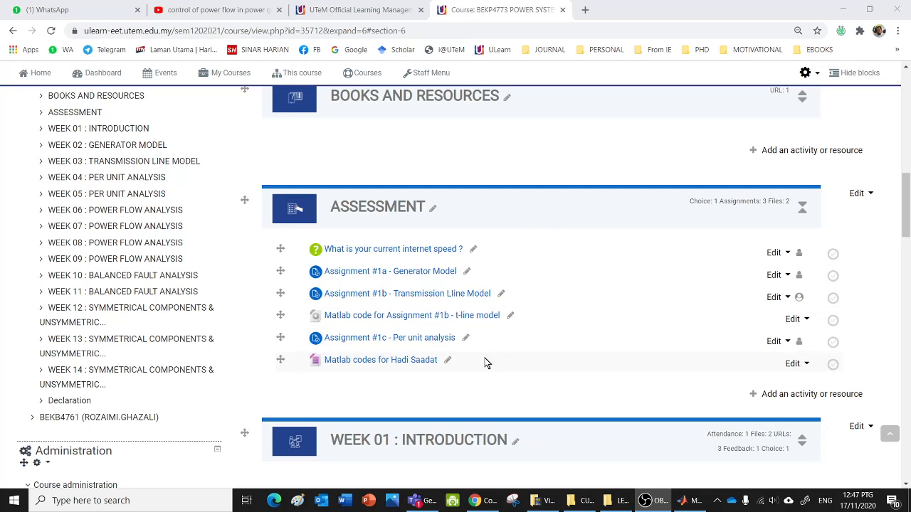
pyautogui.moveTo(509, 387)
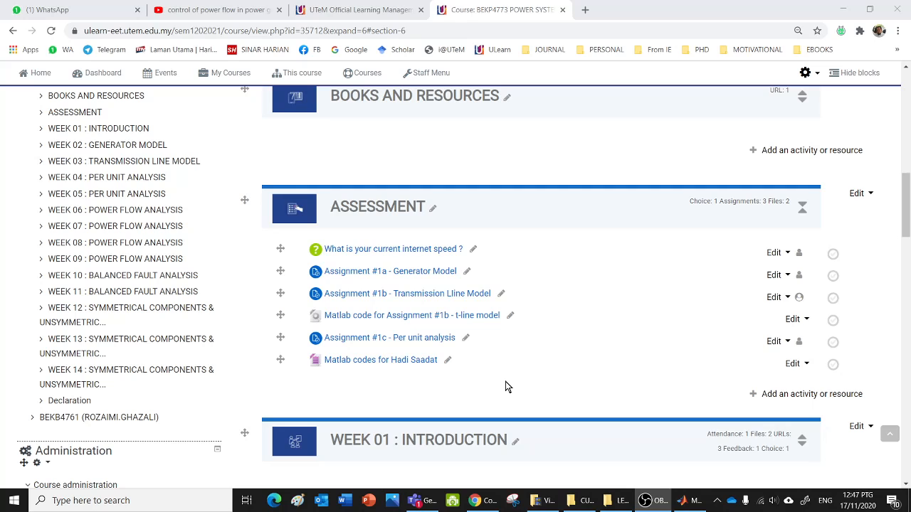
pyautogui.moveTo(438, 396)
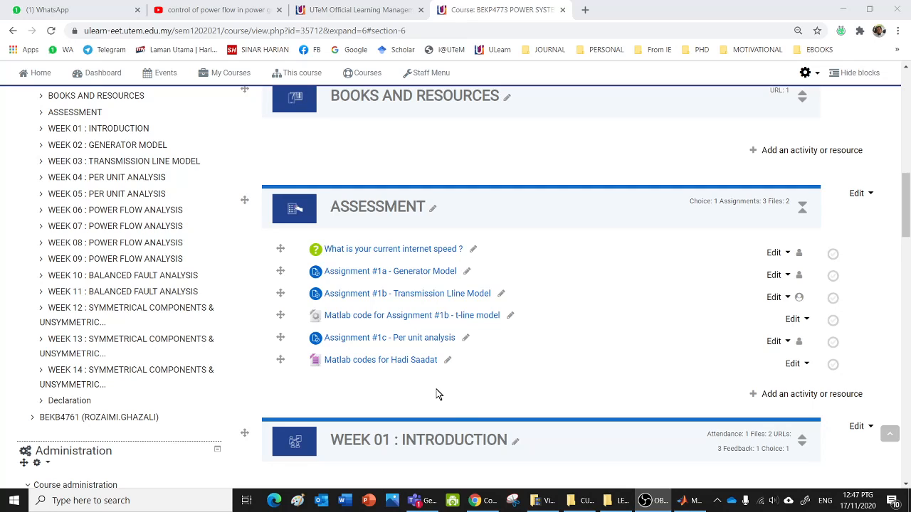
pyautogui.moveTo(407, 364)
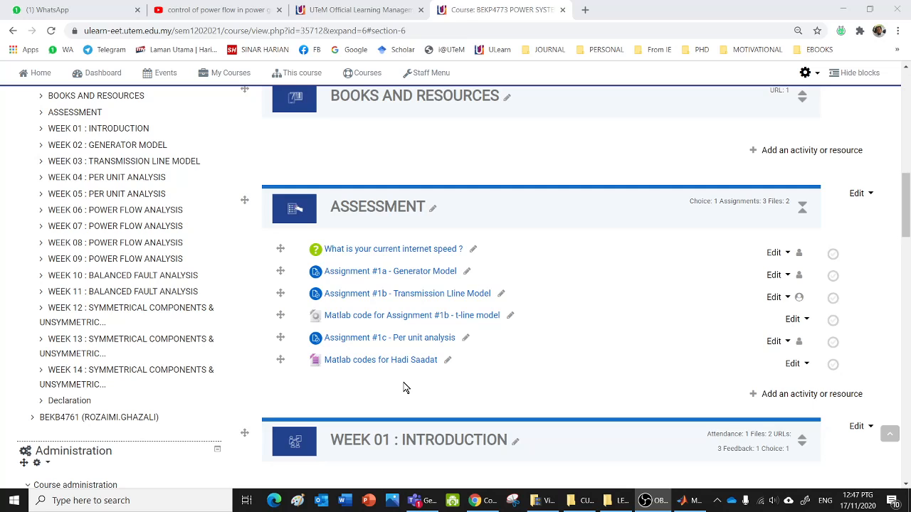
pyautogui.moveTo(368, 132)
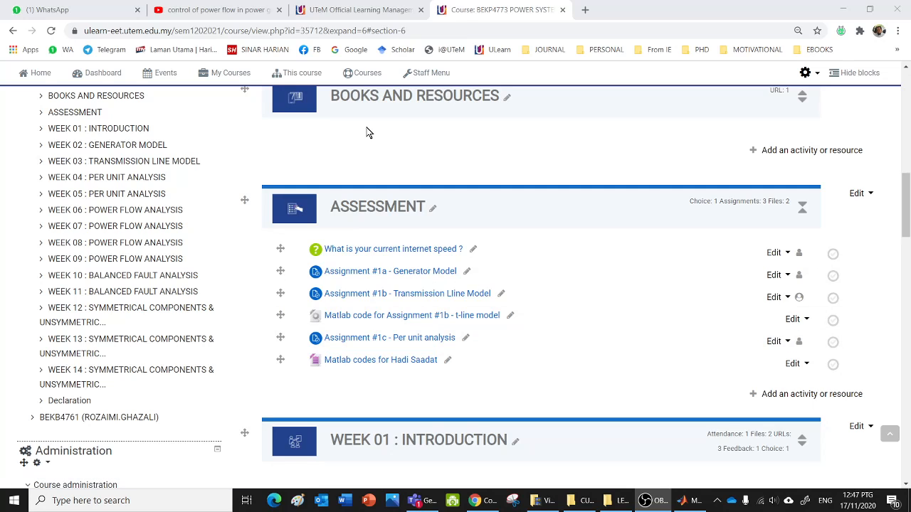
pyautogui.moveTo(378, 133)
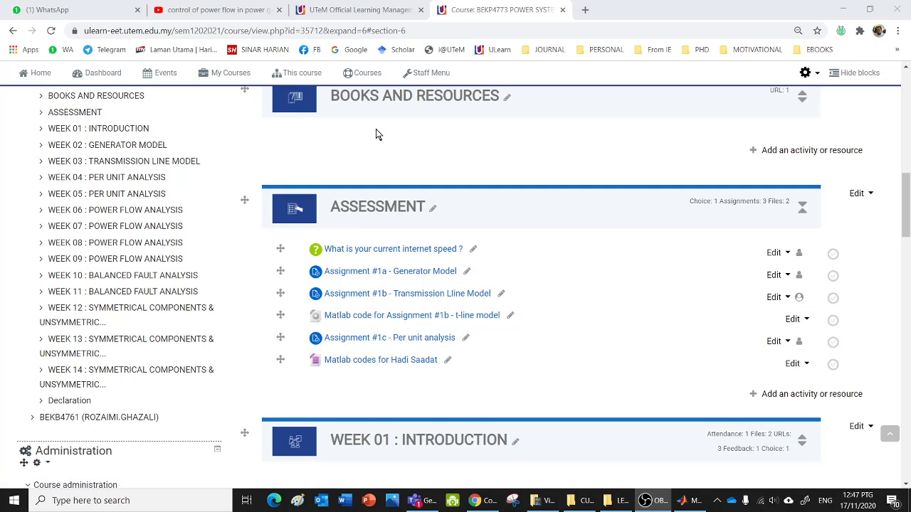
pyautogui.moveTo(381, 358)
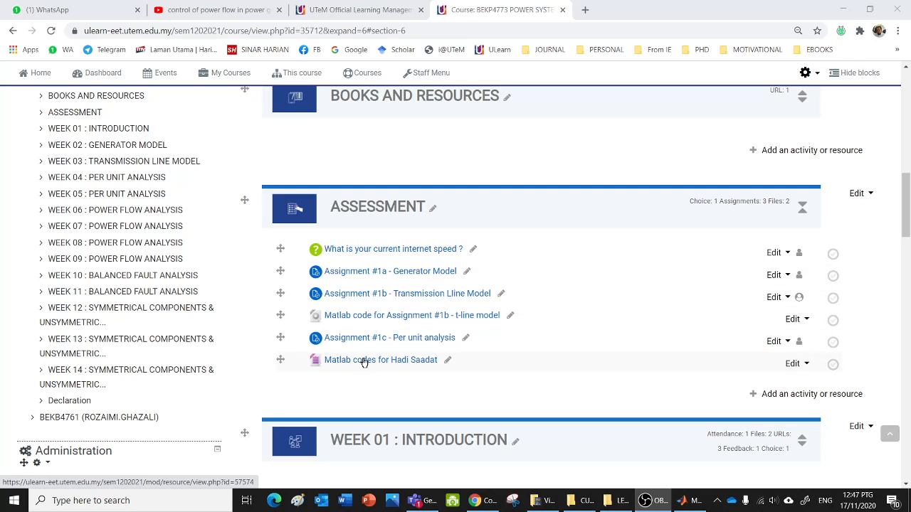
# Step: Download the Hadi Saadat MATLAB codes archive, saving POWER_ToolBox to the Desktop
pyautogui.click(296, 73)
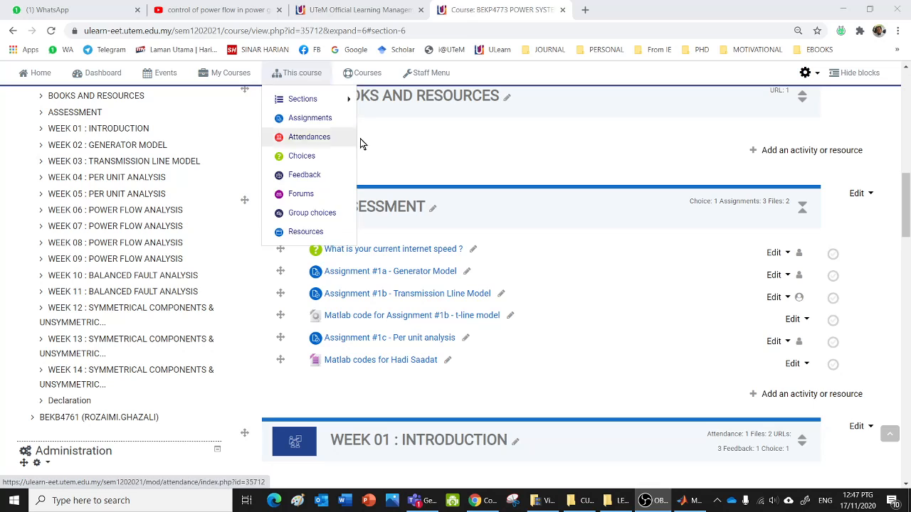
pyautogui.click(296, 72)
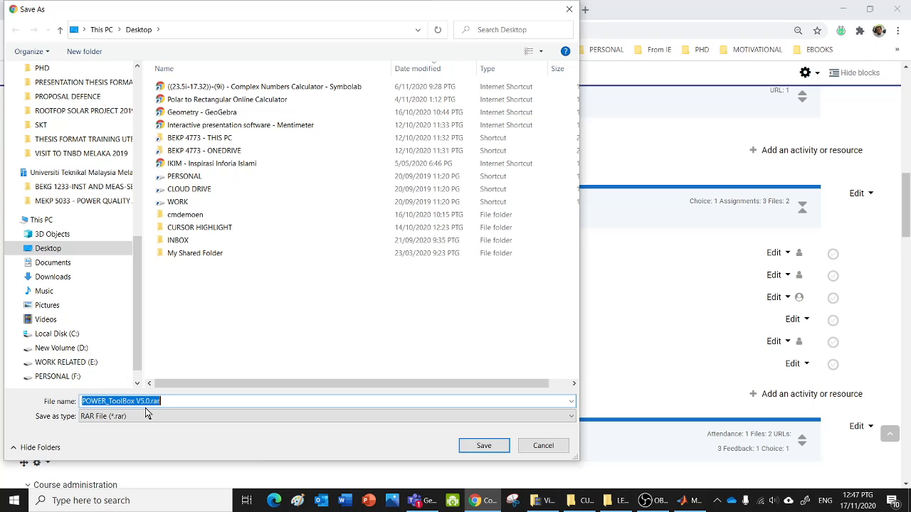
pyautogui.moveTo(148, 413)
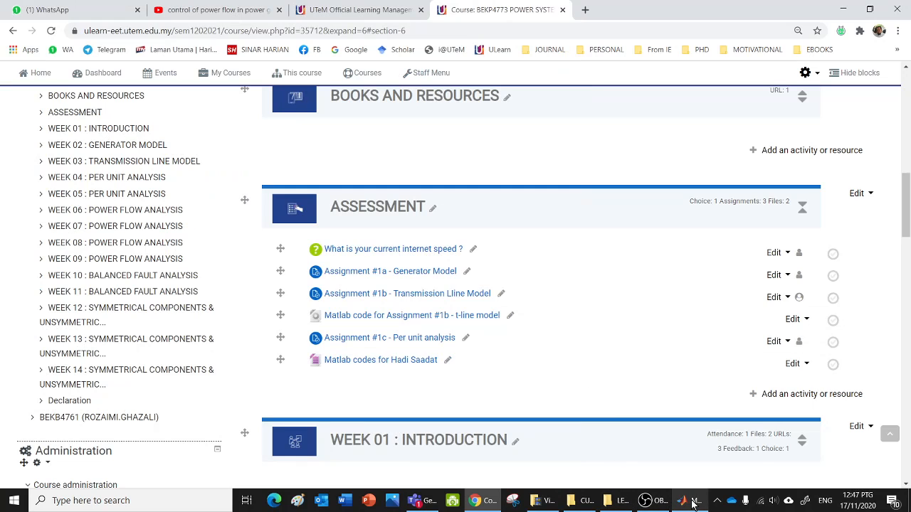
# Step: Switch to MATLAB, keep POWER_ToolBox V5.0 as current folder and scroll to lineperf.m
pyautogui.click(688, 500)
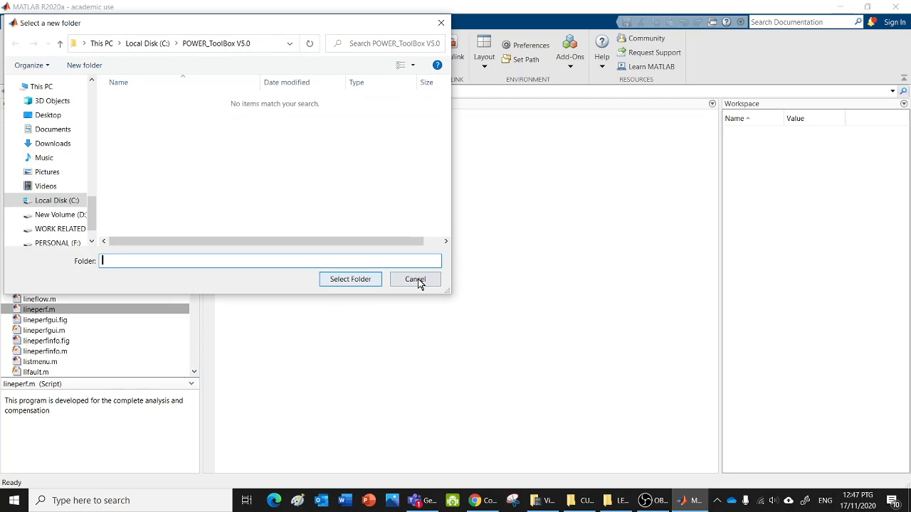
pyautogui.click(416, 278)
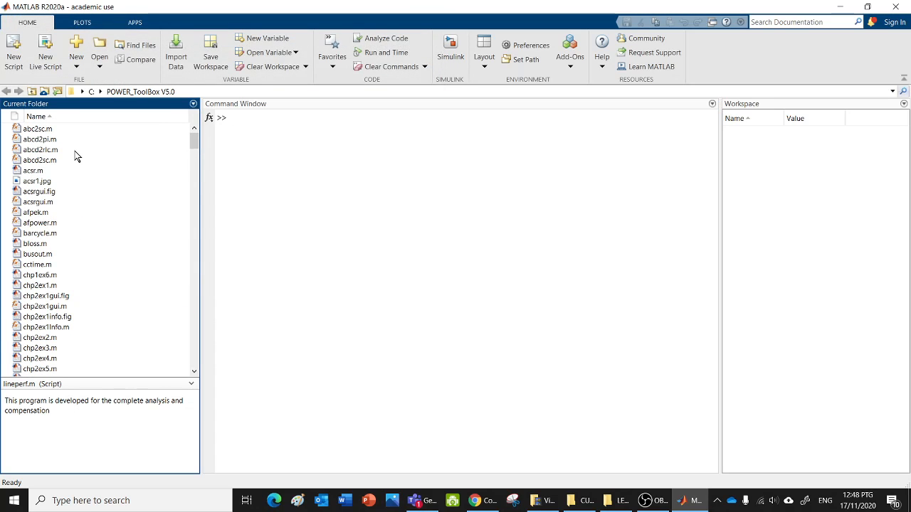
pyautogui.scroll(-3)
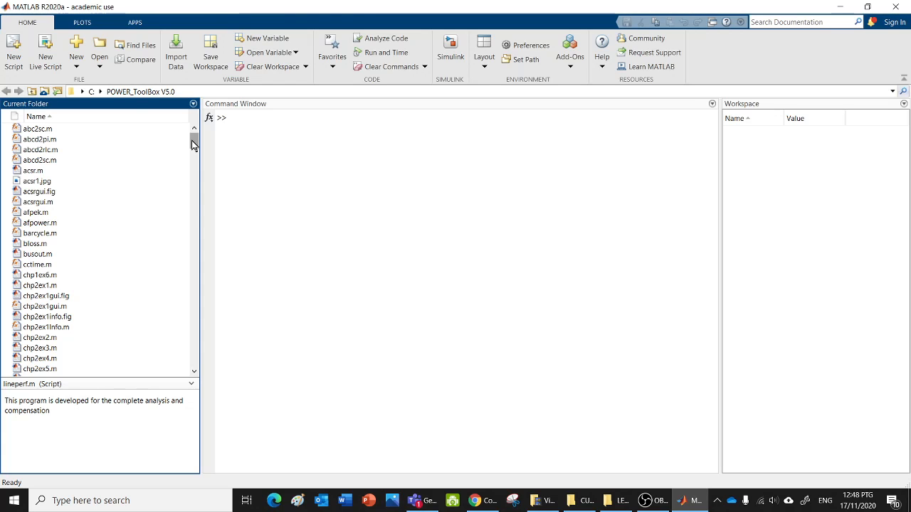
pyautogui.scroll(-3)
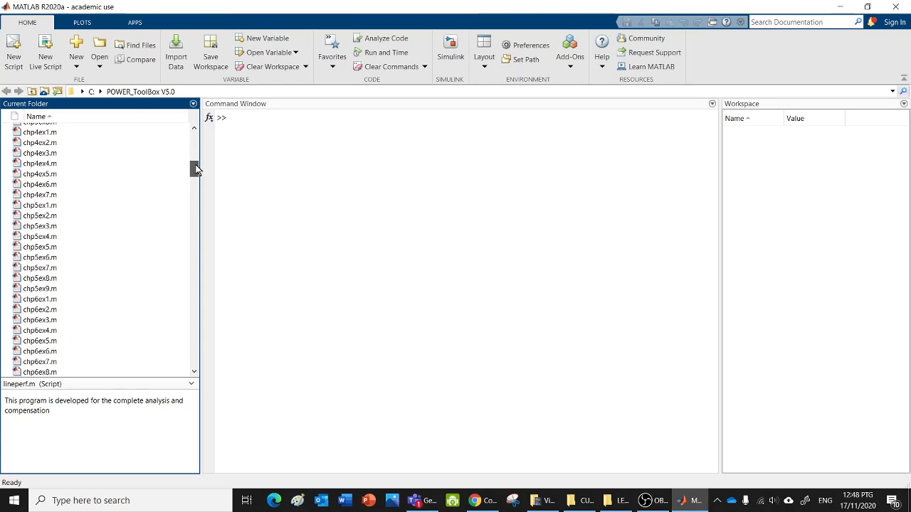
pyautogui.moveTo(196, 169); pyautogui.dragTo(197, 242)
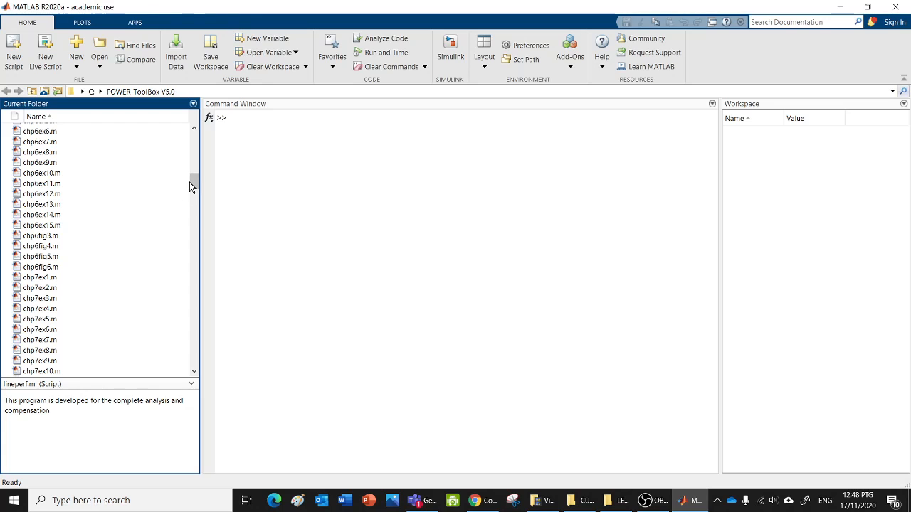
pyautogui.moveTo(194, 183); pyautogui.dragTo(193, 248)
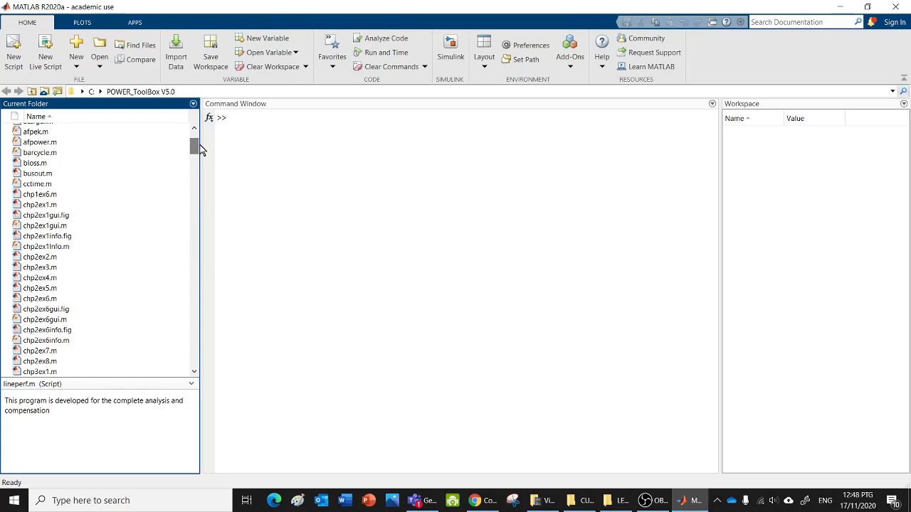
pyautogui.click(40, 250)
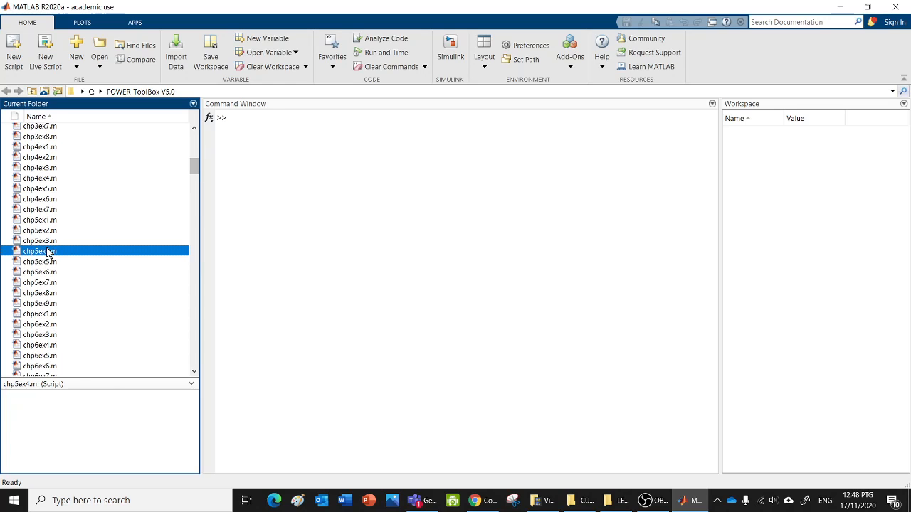
pyautogui.scroll(-3)
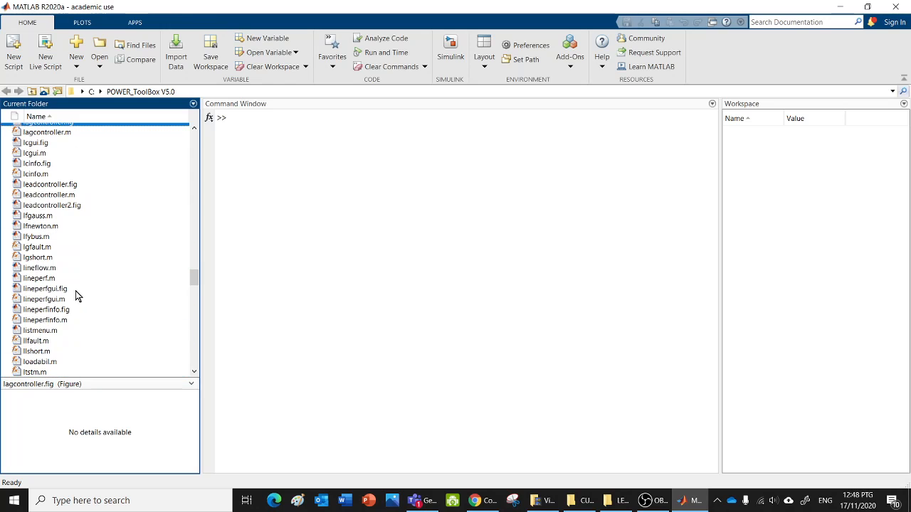
pyautogui.moveTo(60, 283)
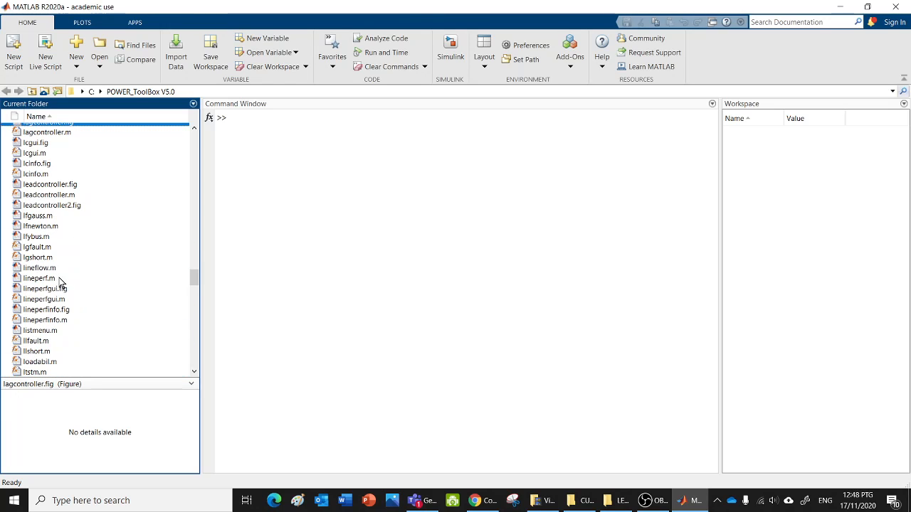
# Step: Run lineperf.m from the Editor to bring up the Transmission Line Model menu
pyautogui.doubleClick(40, 277)
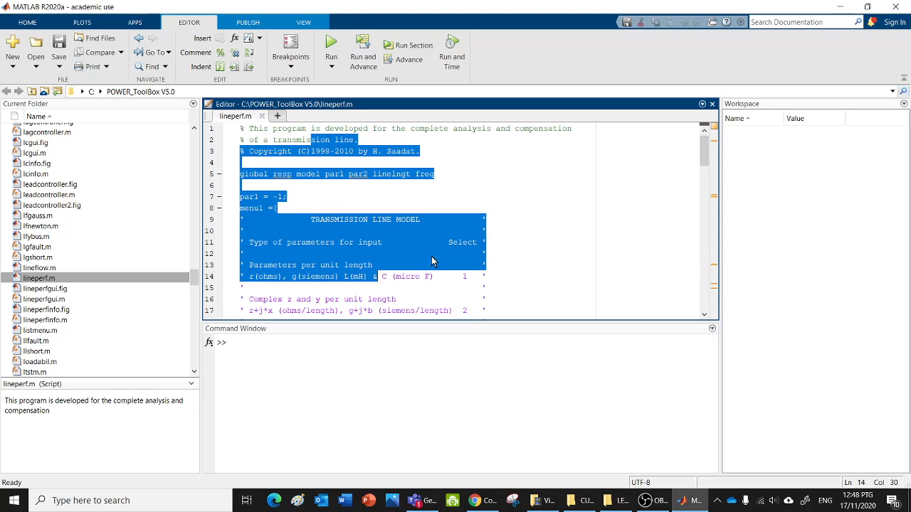
pyautogui.click(330, 44)
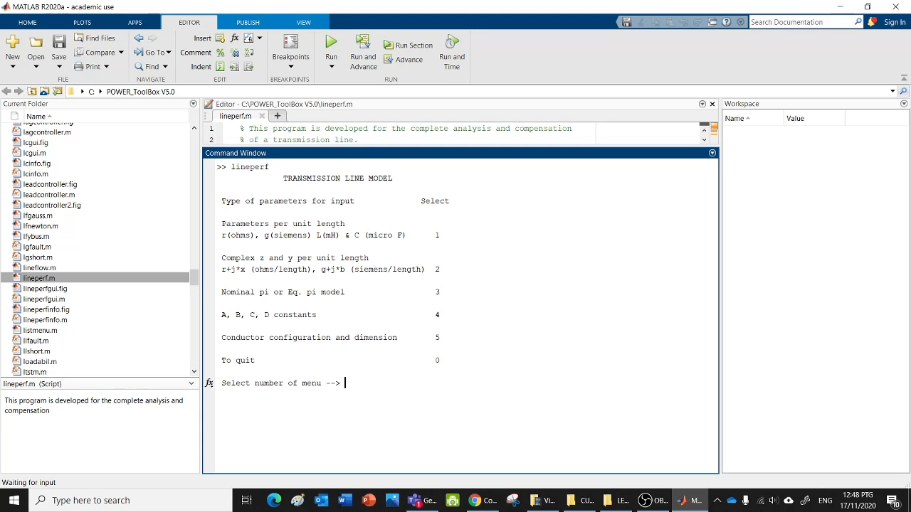
# Step: Choose short line model 2 with length 12, 50 Hz, z = 1+j*2 and y = 0
pyautogui.write('2')
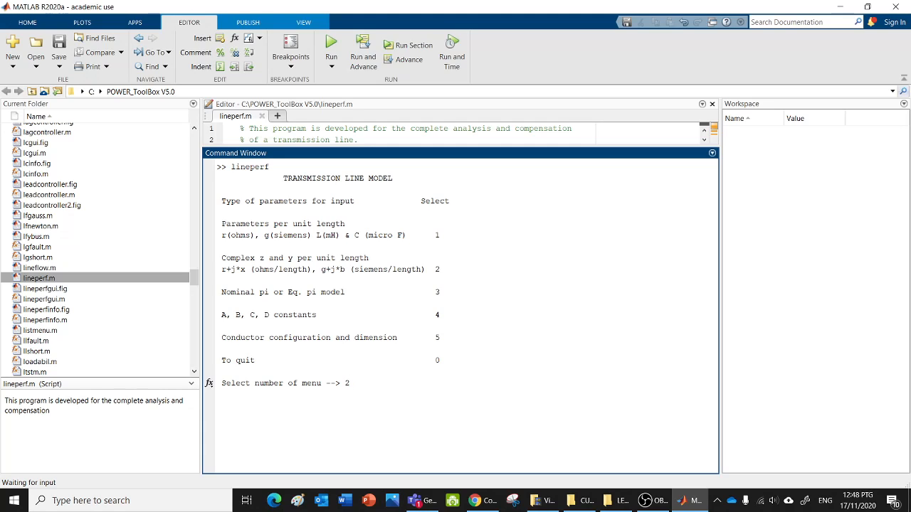
pyautogui.press('enter')
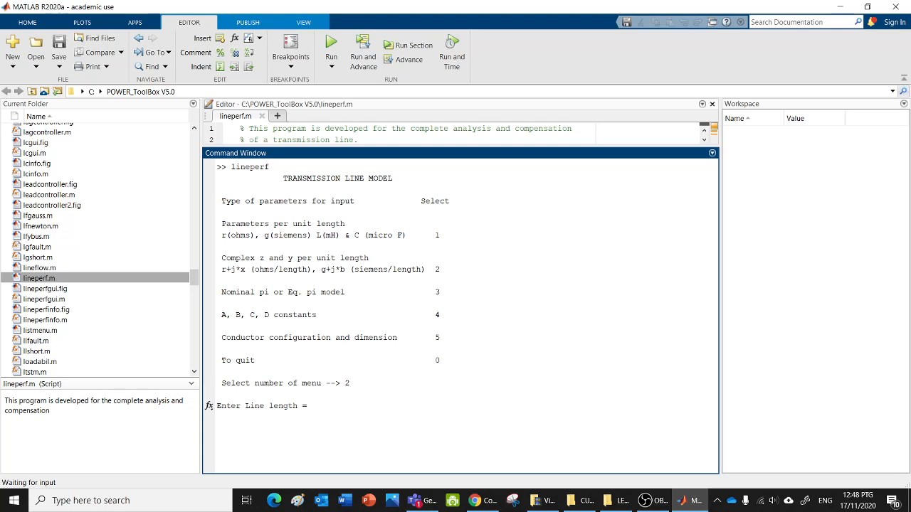
pyautogui.write('12')
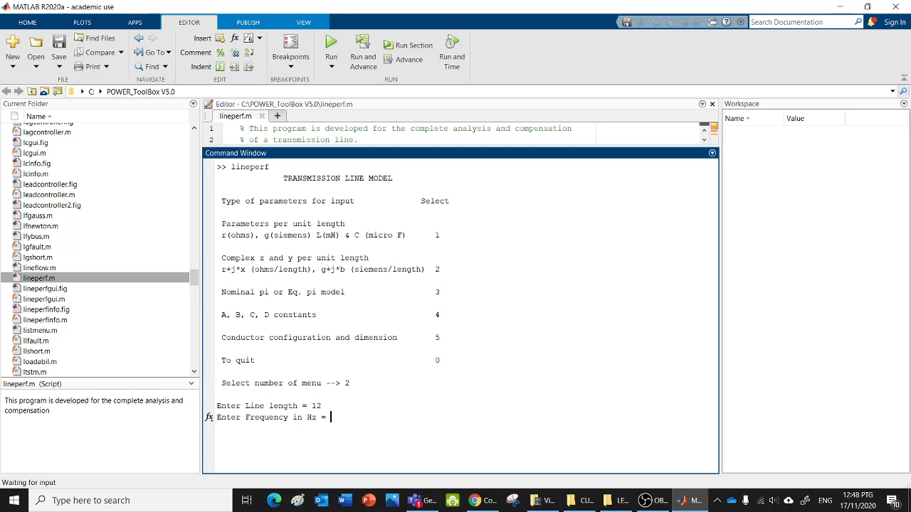
pyautogui.write('50')
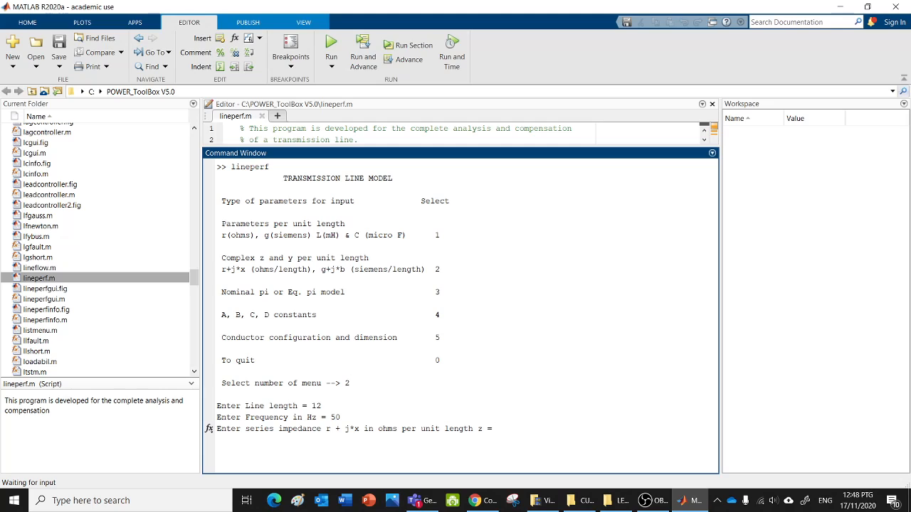
pyautogui.write('1+')
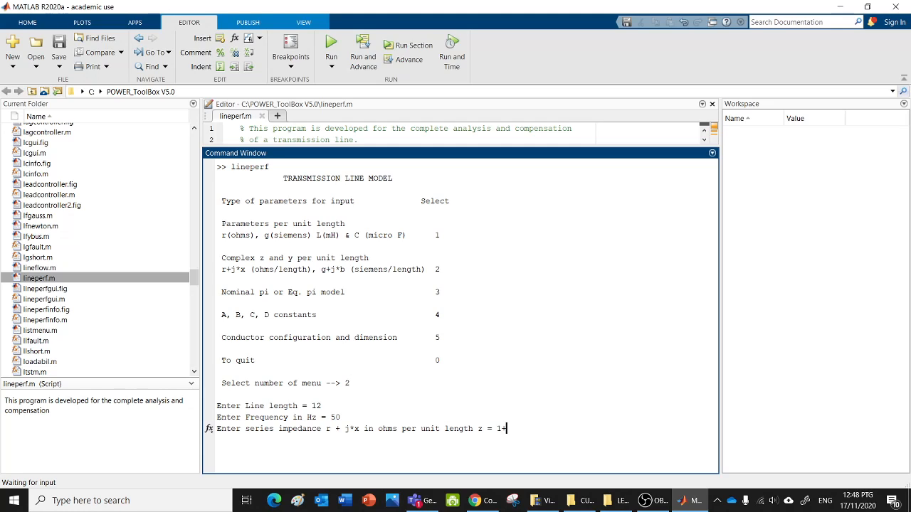
pyautogui.write('+j*2')
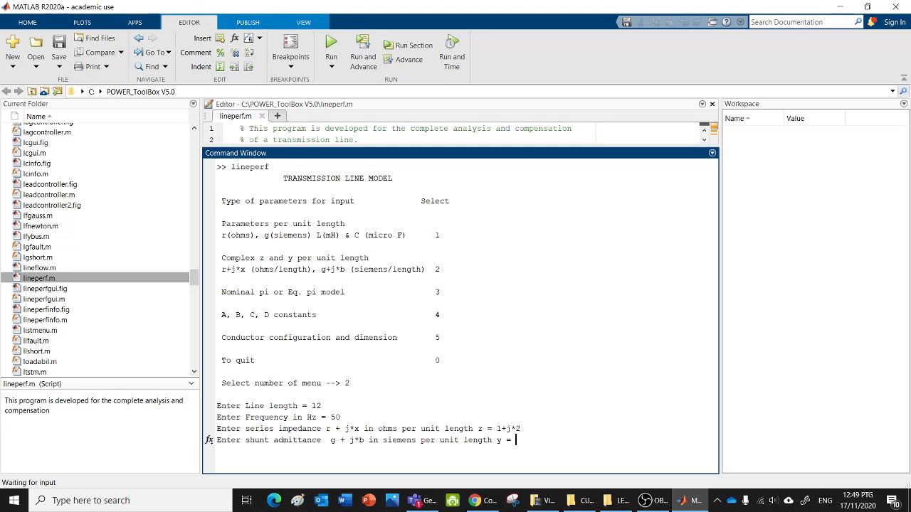
pyautogui.write('0')
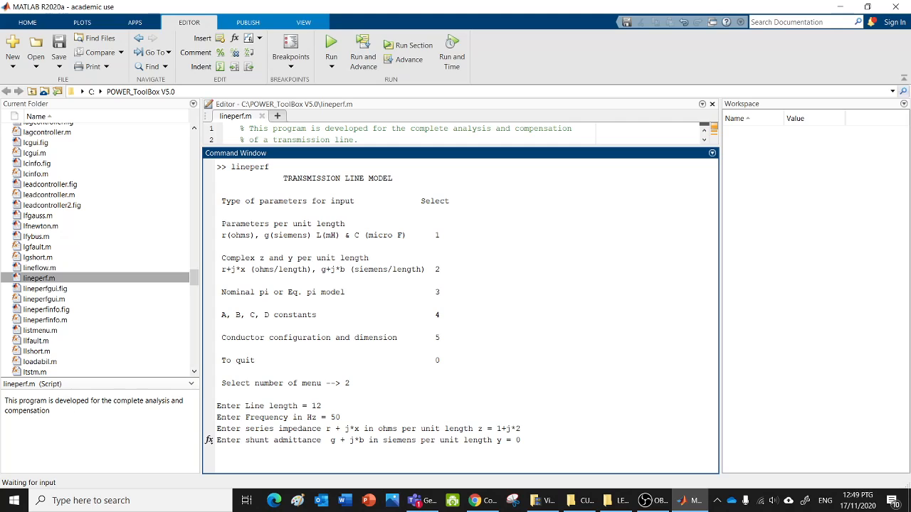
pyautogui.press('enter')
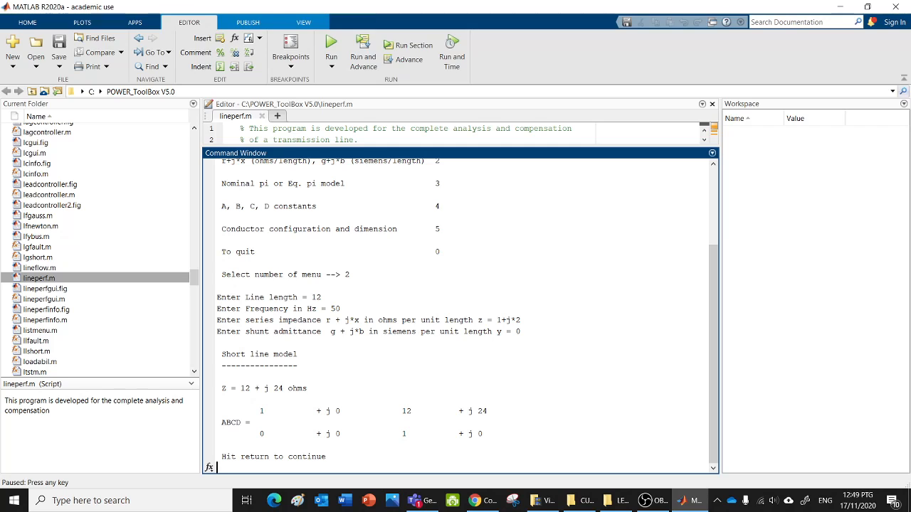
pyautogui.moveTo(106, 266)
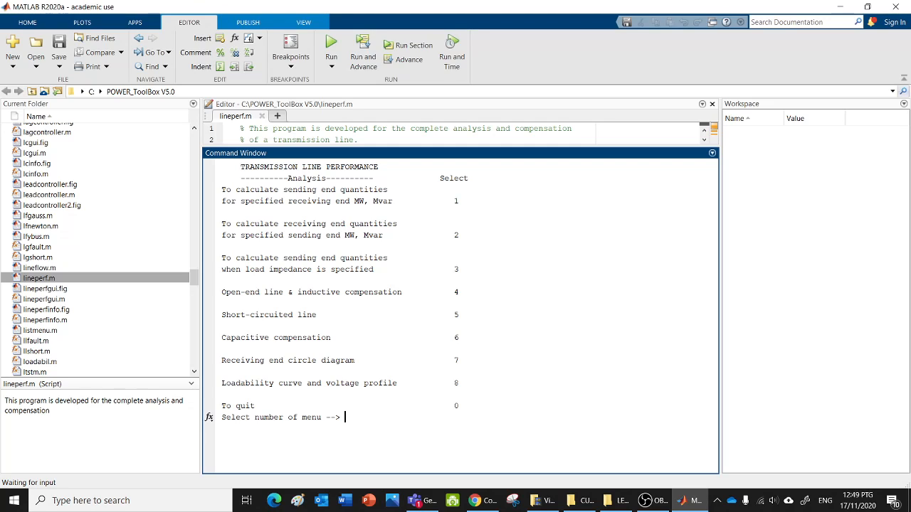
pyautogui.moveTo(318, 487)
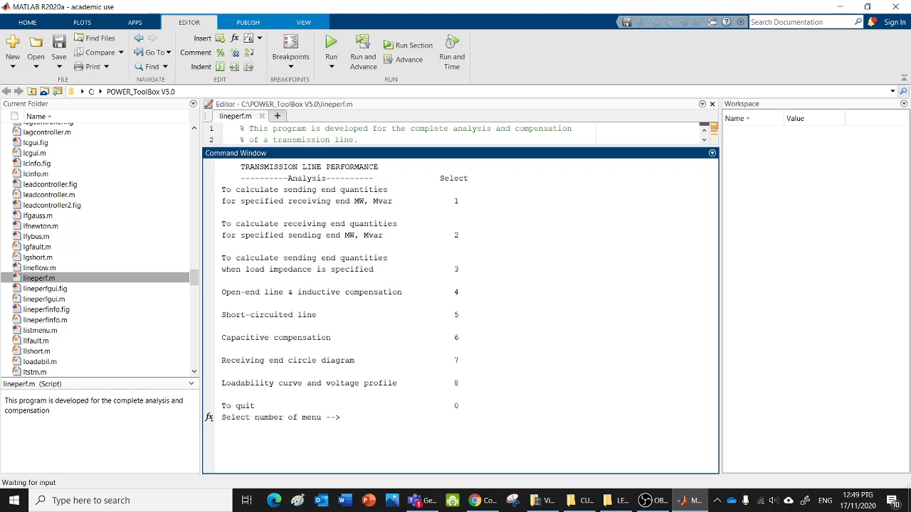
# Step: Choose sending-end analysis 1 with 132 kV, angle 0, 100 MW and +10 Mvar receiving end
pyautogui.write('1')
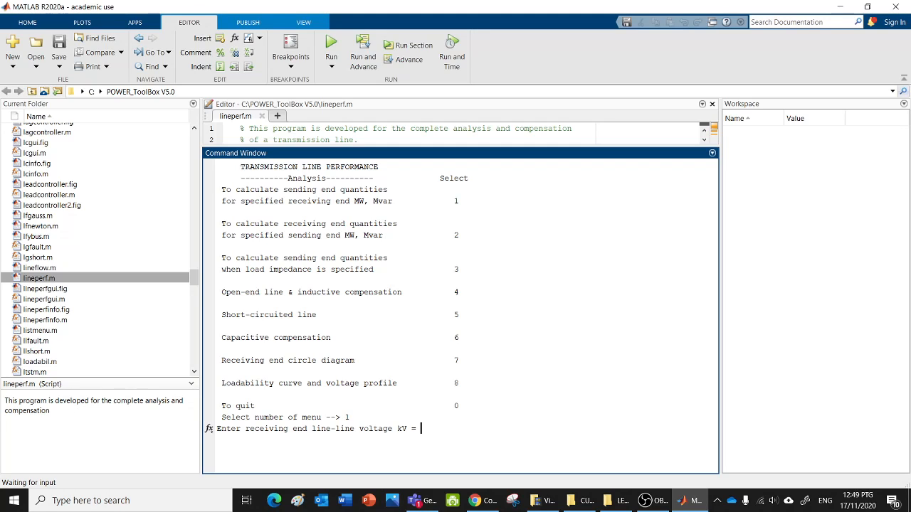
pyautogui.write('132')
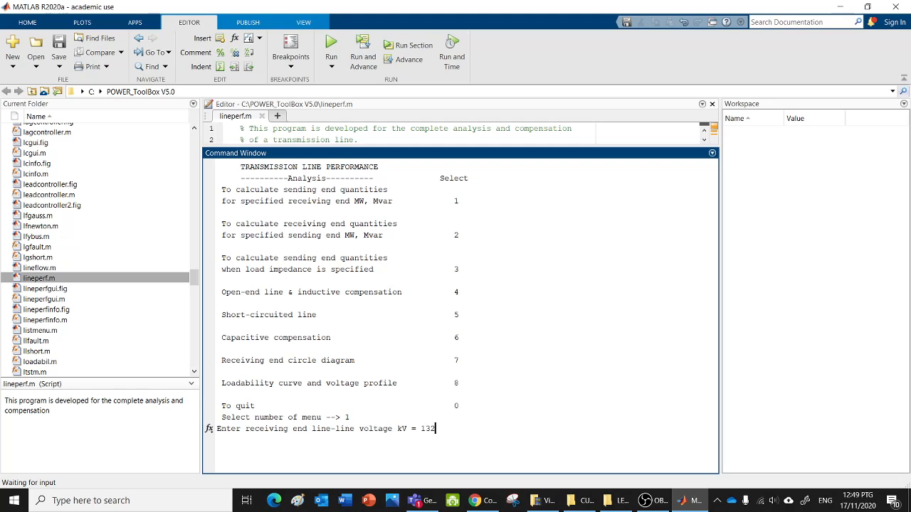
pyautogui.press('enter')
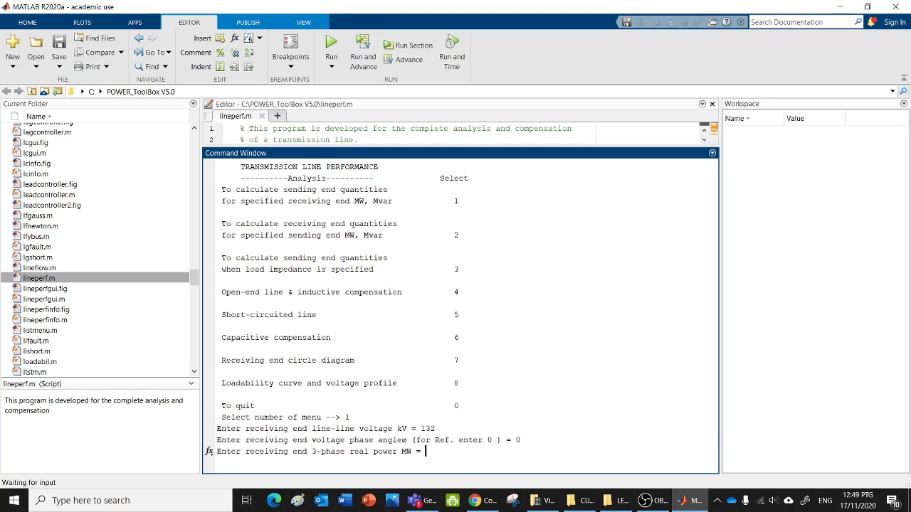
pyautogui.write('100')
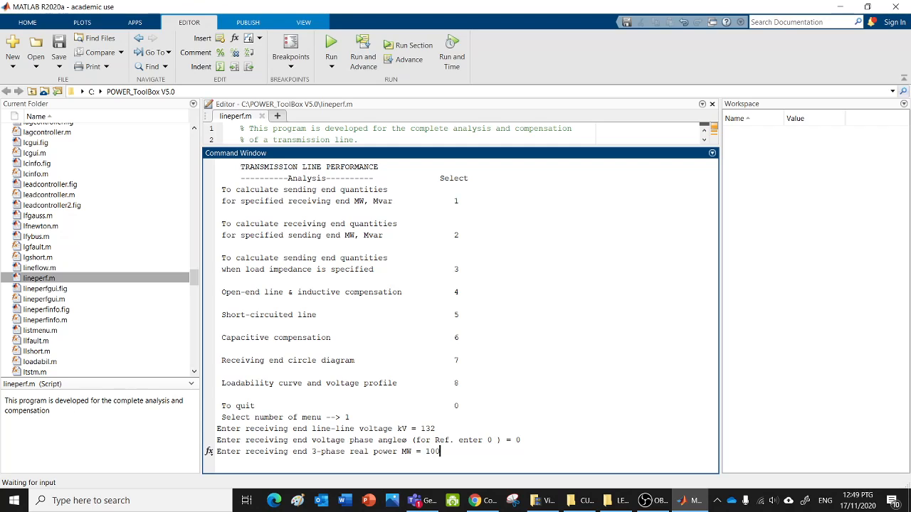
pyautogui.press('enter')
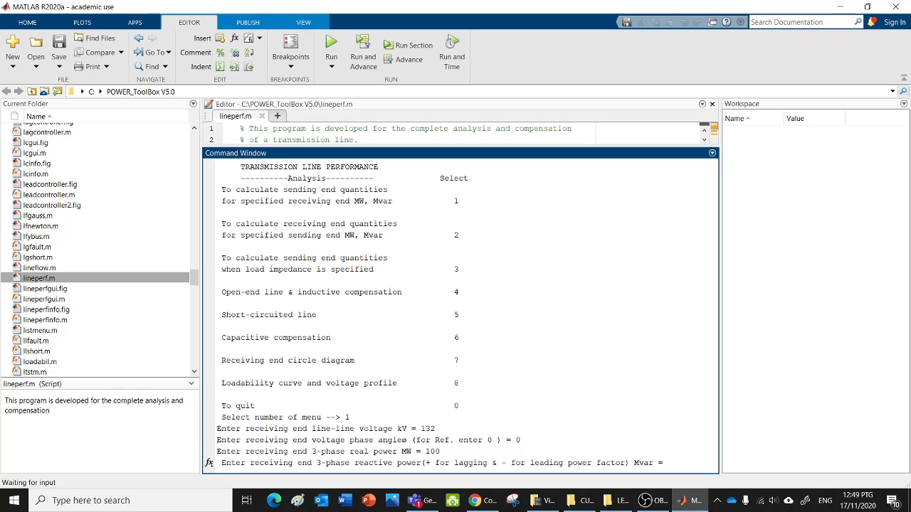
pyautogui.write('+')
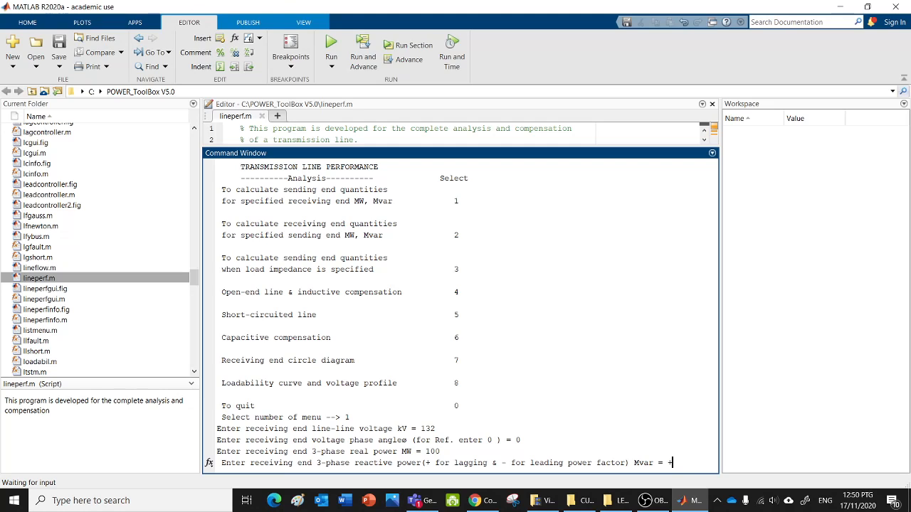
pyautogui.write('10')
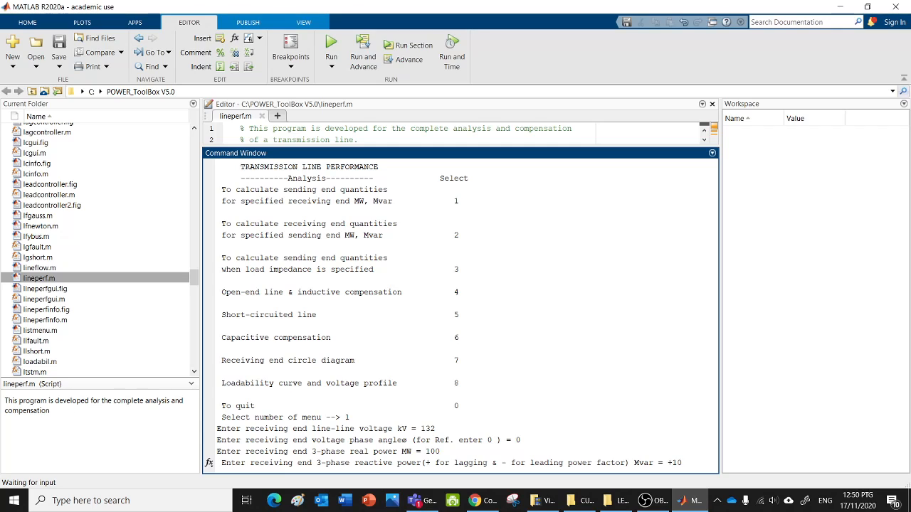
pyautogui.press('enter')
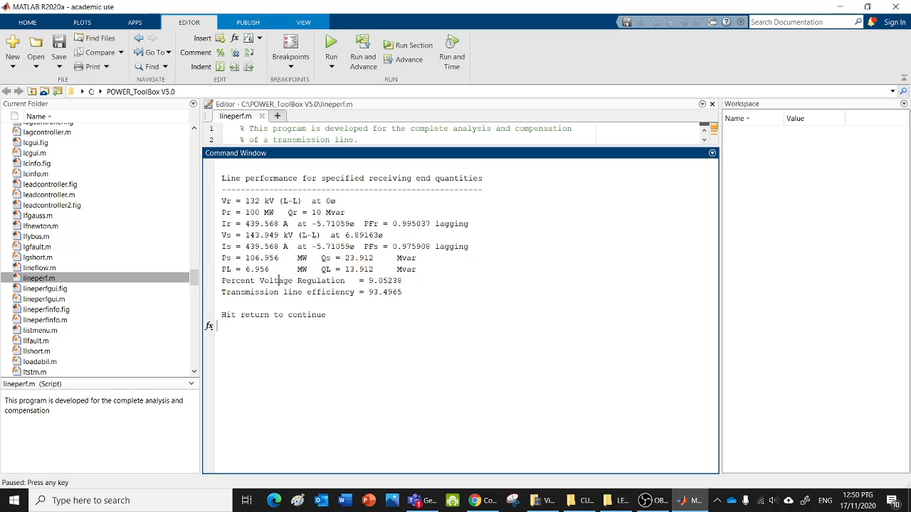
pyautogui.moveTo(273, 292); pyautogui.dragTo(378, 291)
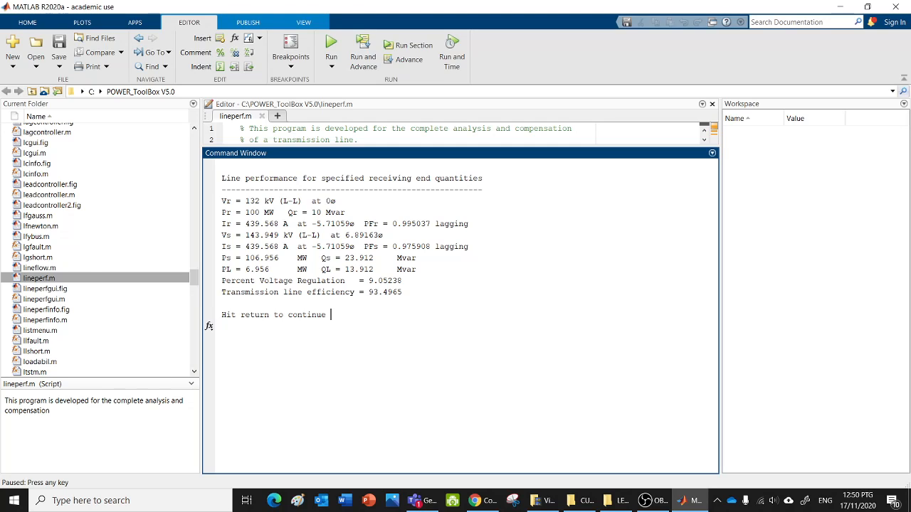
pyautogui.moveTo(742, 255)
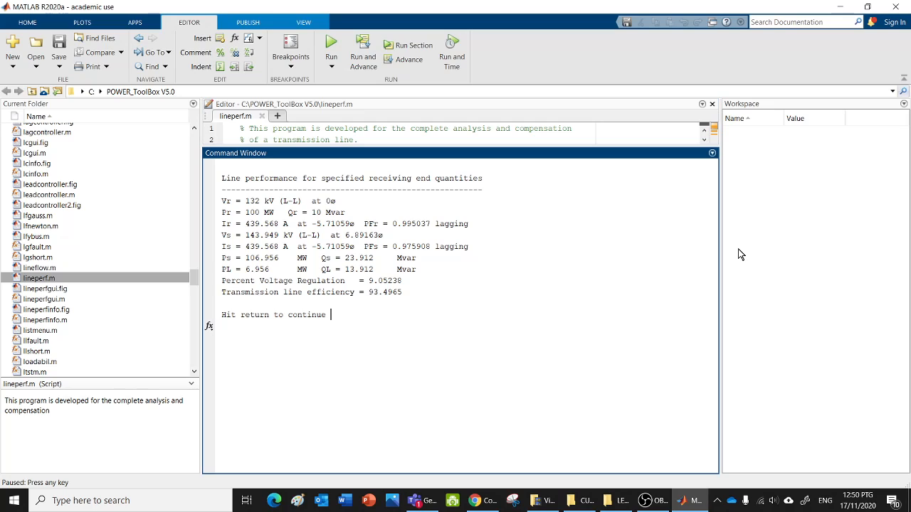